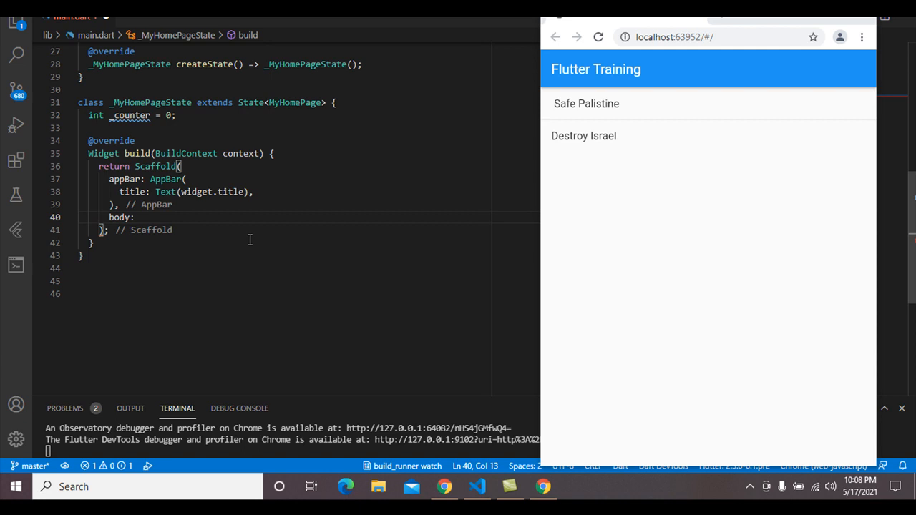
mouse_move(368, 140)
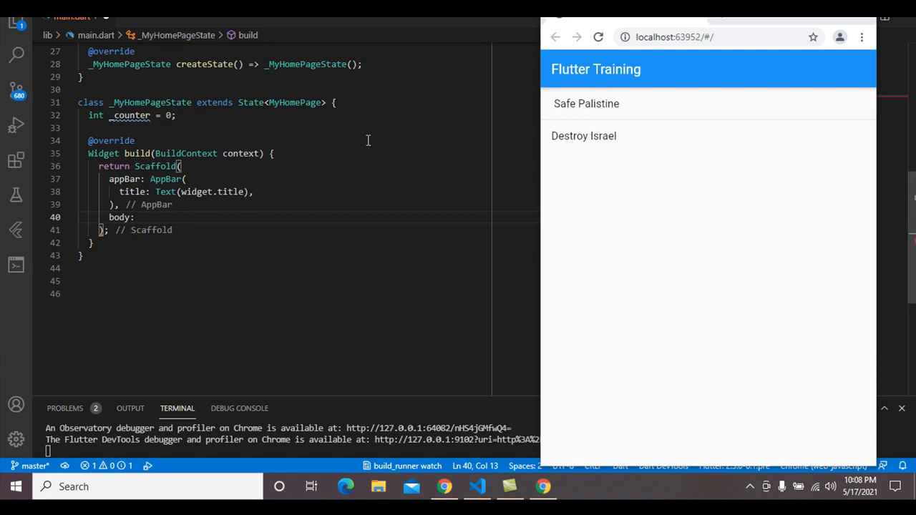
mouse_move(662, 188)
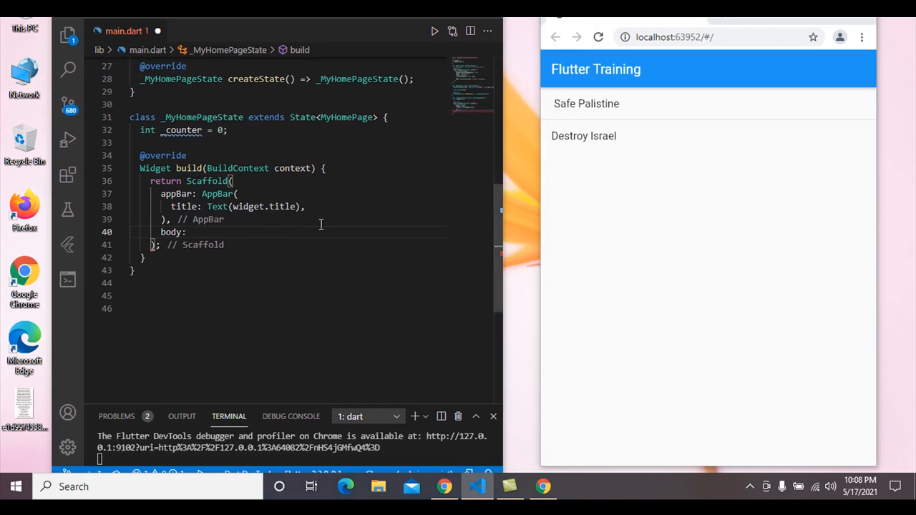
Set the Scaffold body to ListView() and start typing its children: argument
text(List)
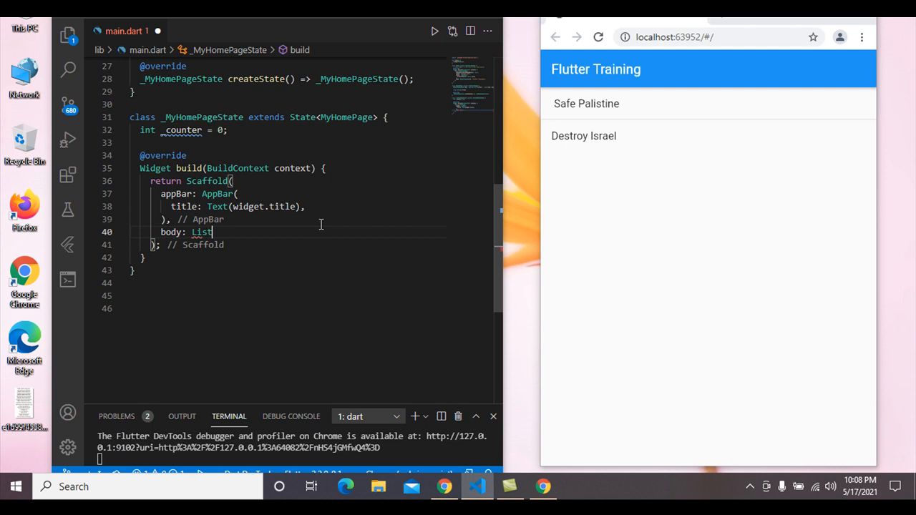
text(View())
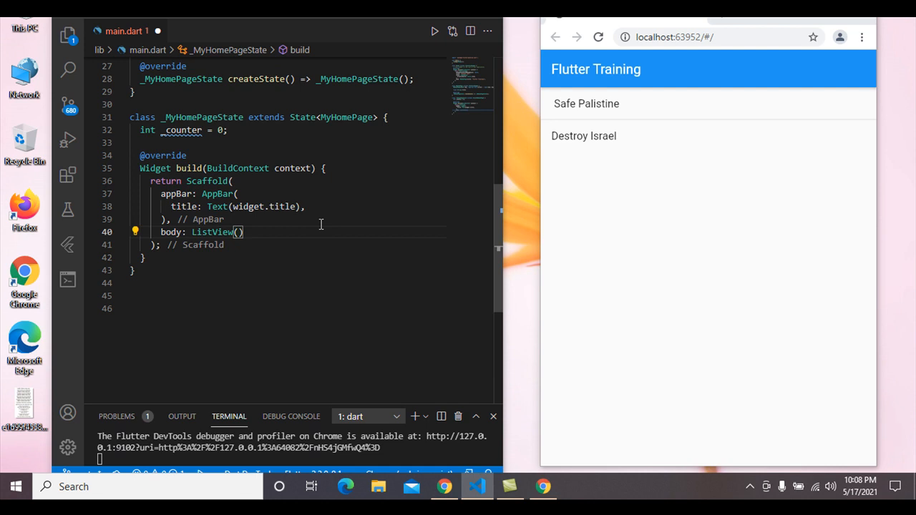
text(,)
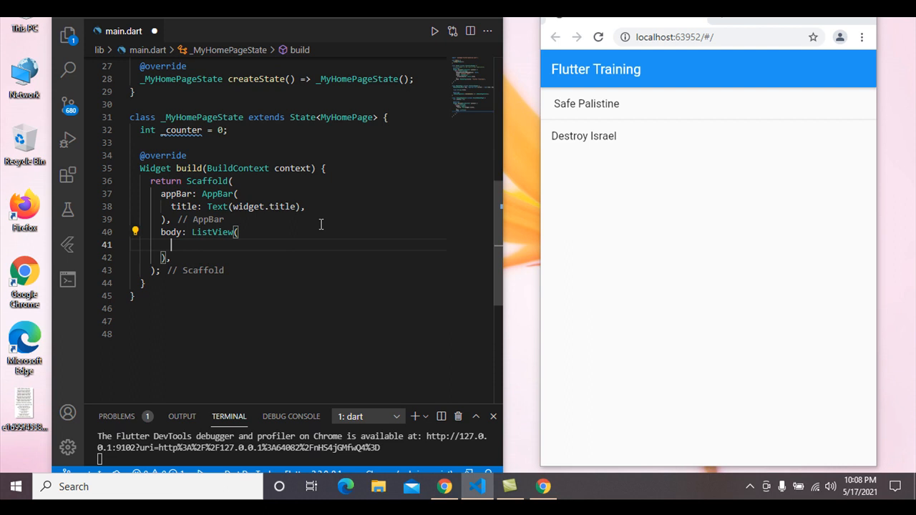
text(children)
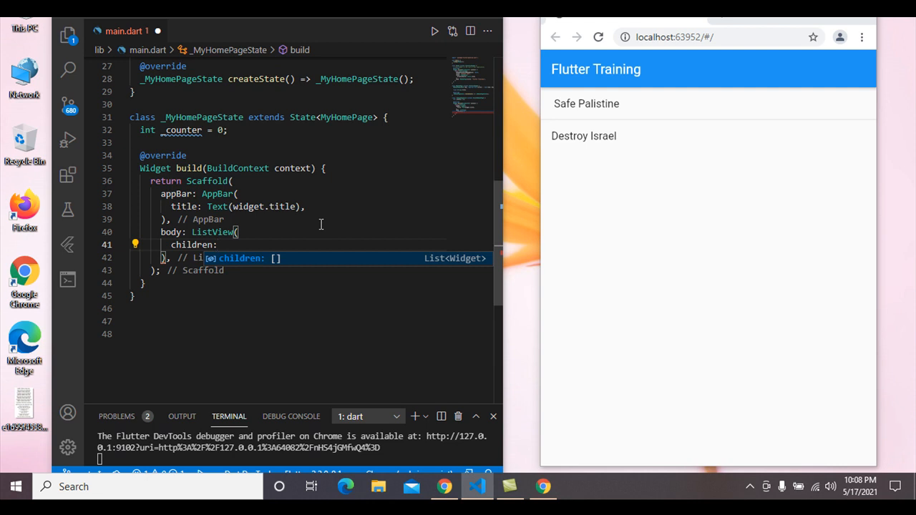
Make the children ListTile.divideTiles with context: context and an empty [] tiles list
text(:ListTile)
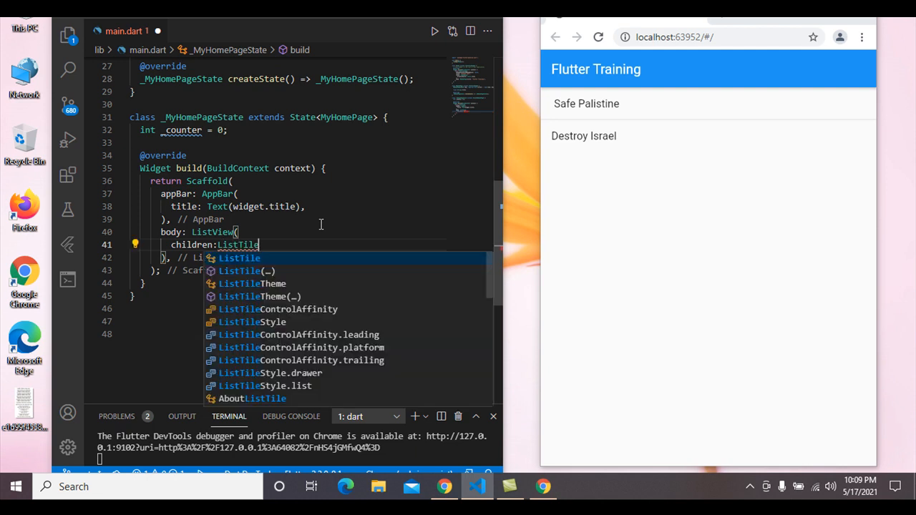
text(.divideTiles(tiles: tiles)
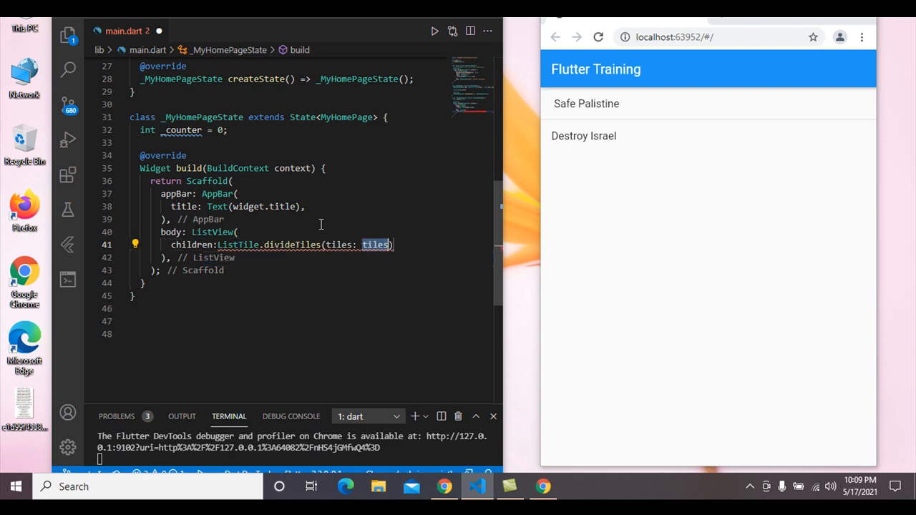
key(Delete)
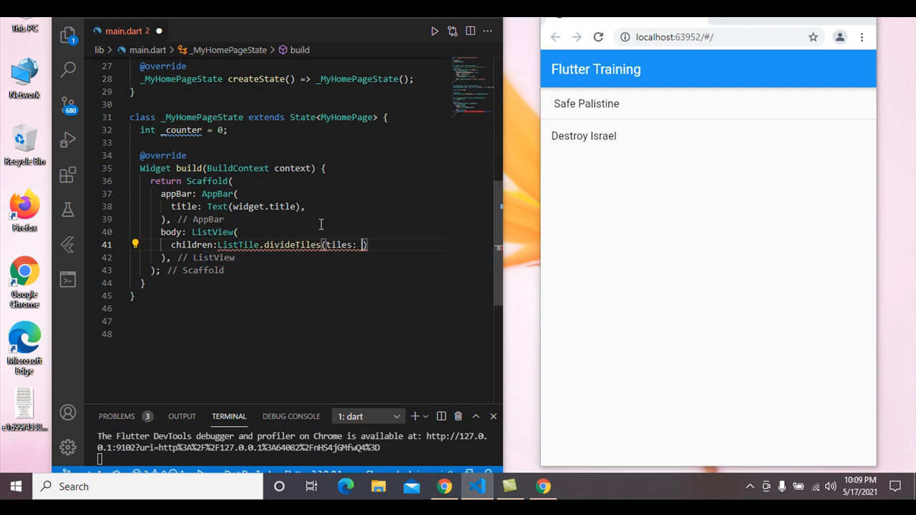
text([])
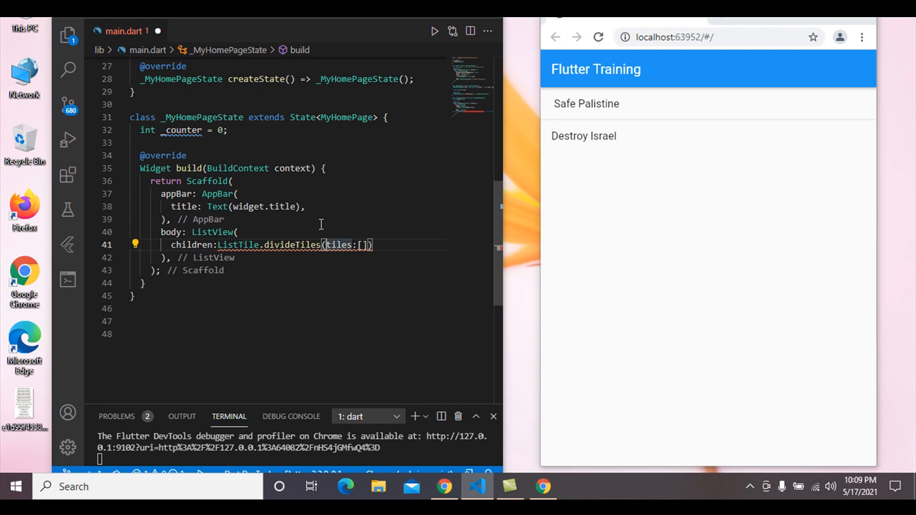
text(context)
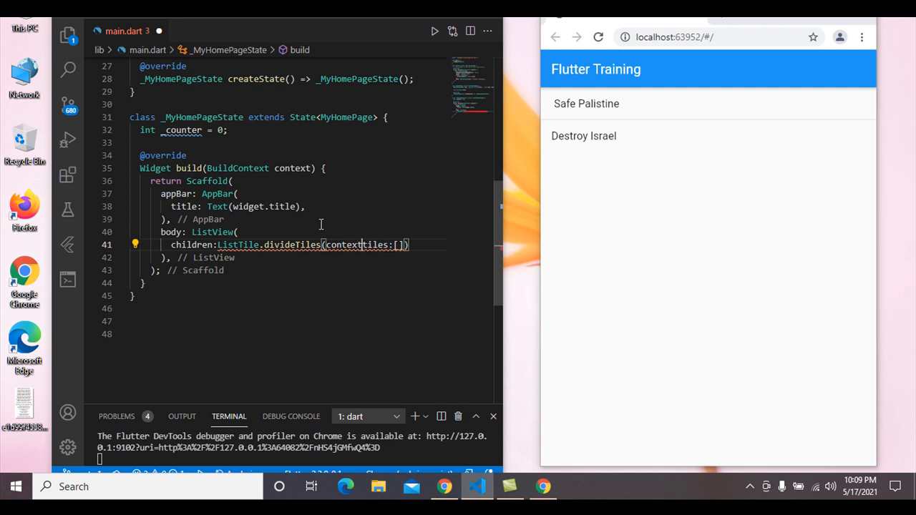
text(context,)
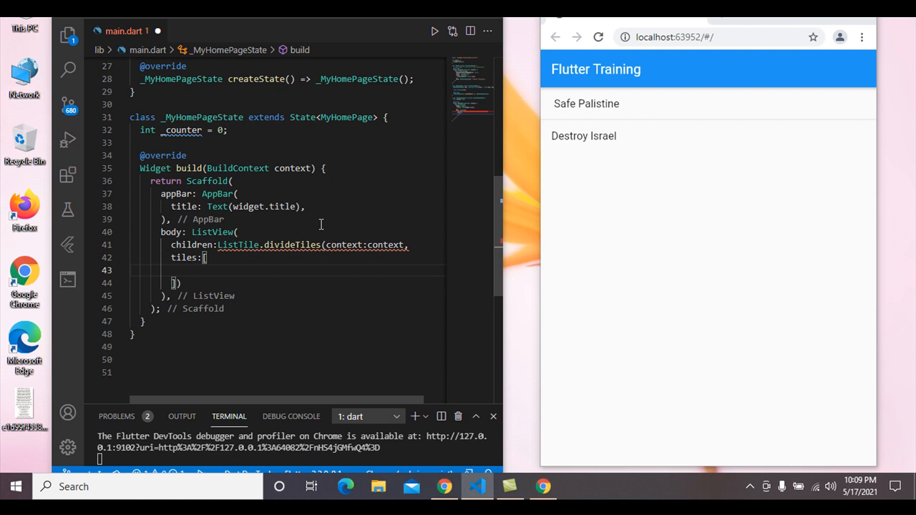
Insert a ListTile into the tiles list titled Text("Safe Plalistine")
text(Tile)
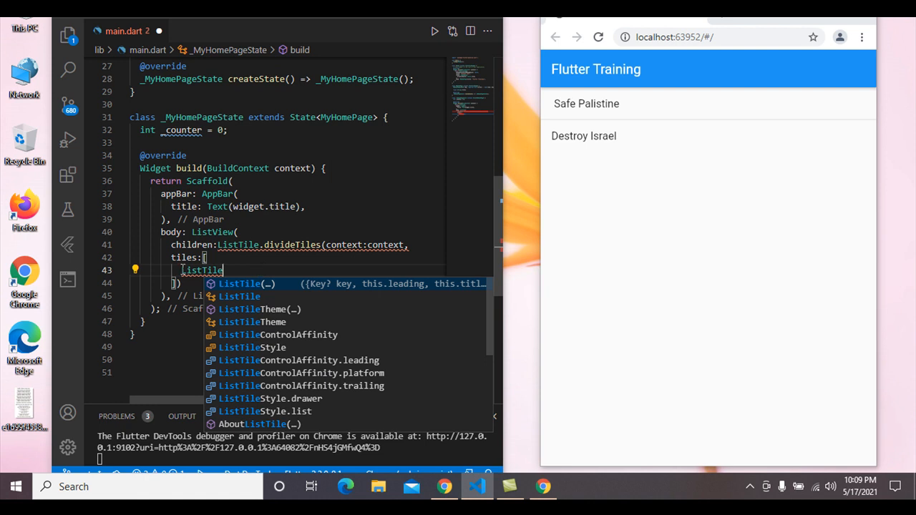
key(Enter)
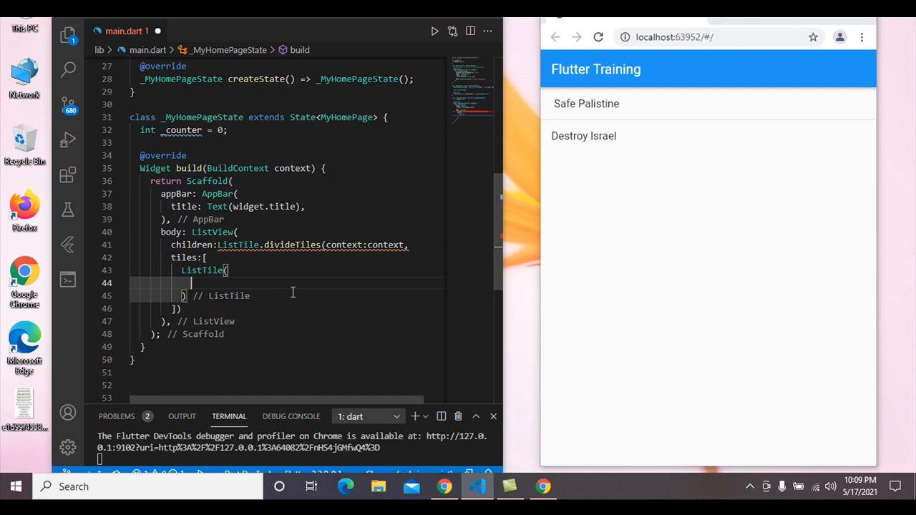
text(ti)
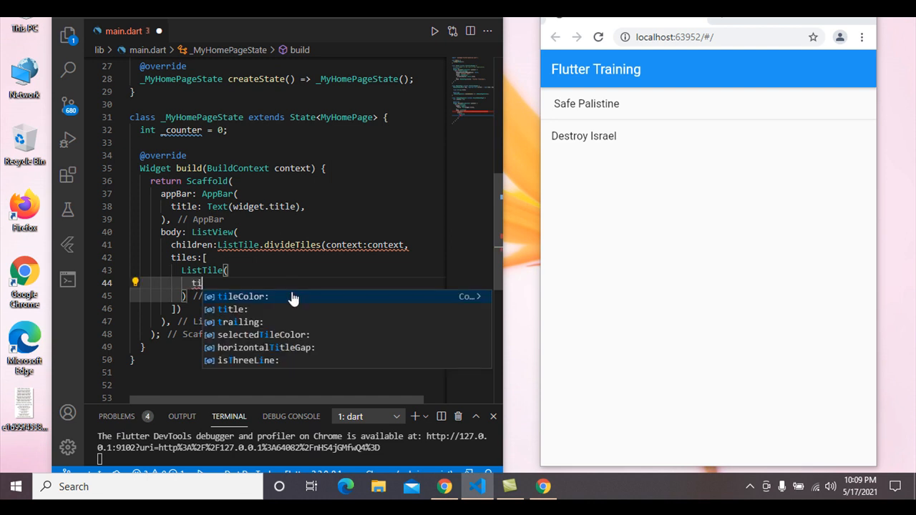
click(231, 309)
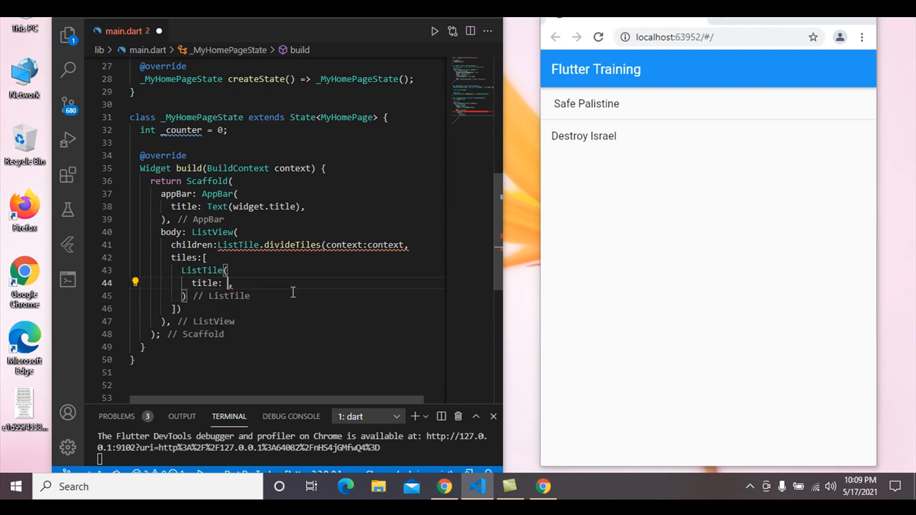
text(Text(')
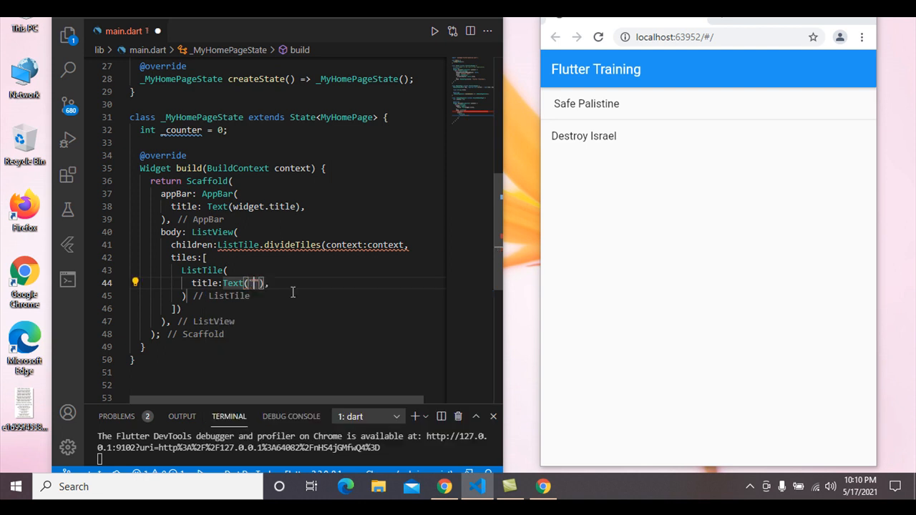
text(Safe)
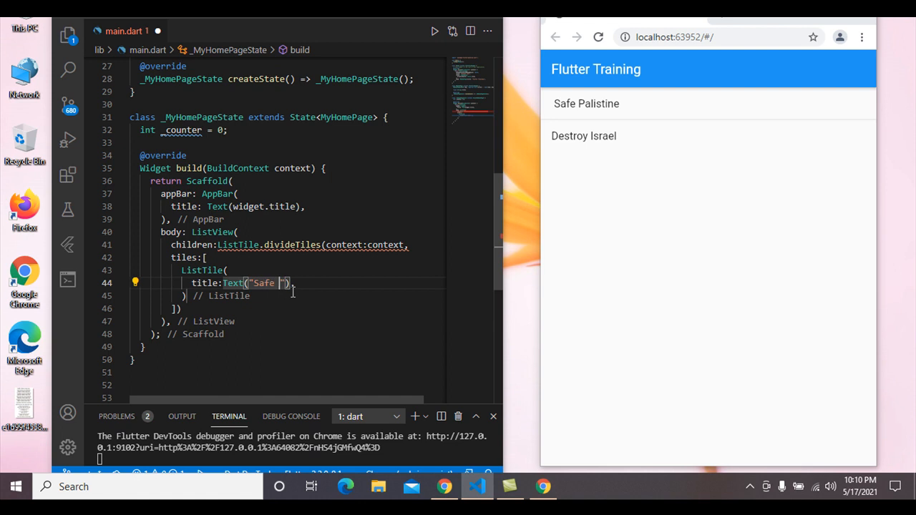
text(Plalistine)
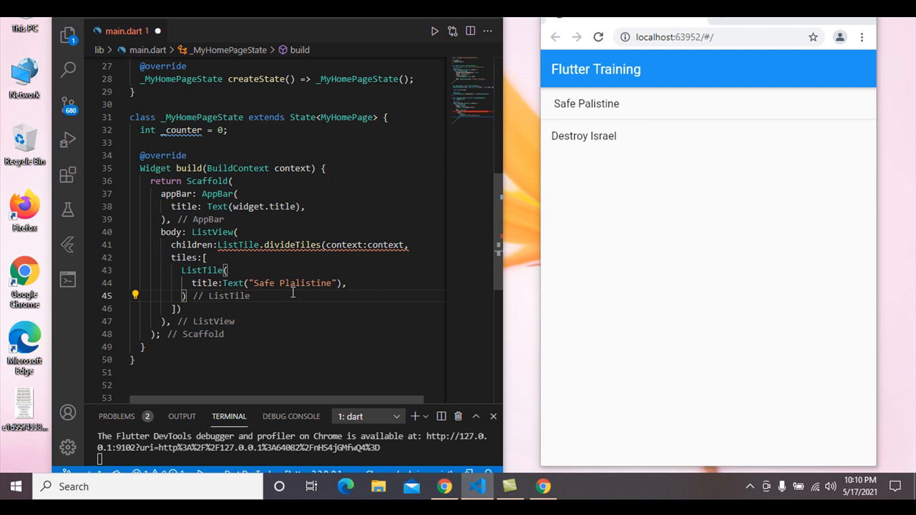
Add a second ListTile below the first, titled Text("Safe Children")
text(Lis)
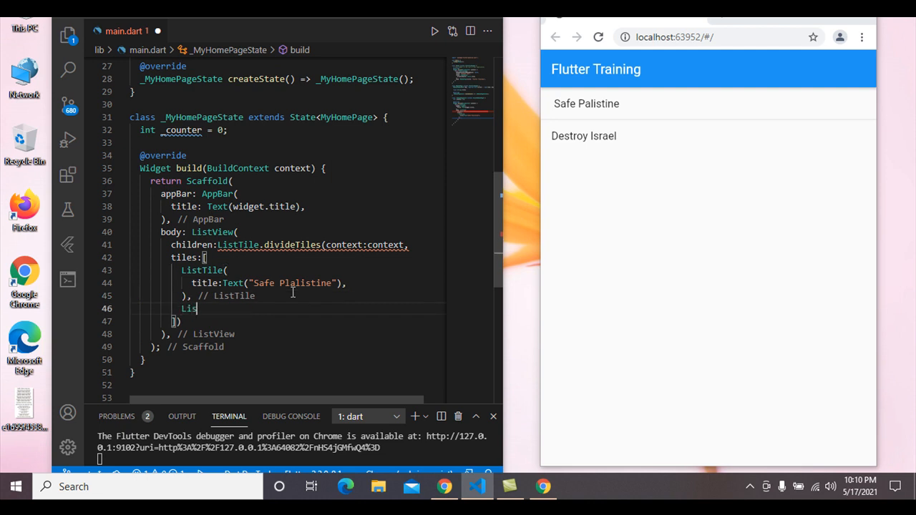
text(t)
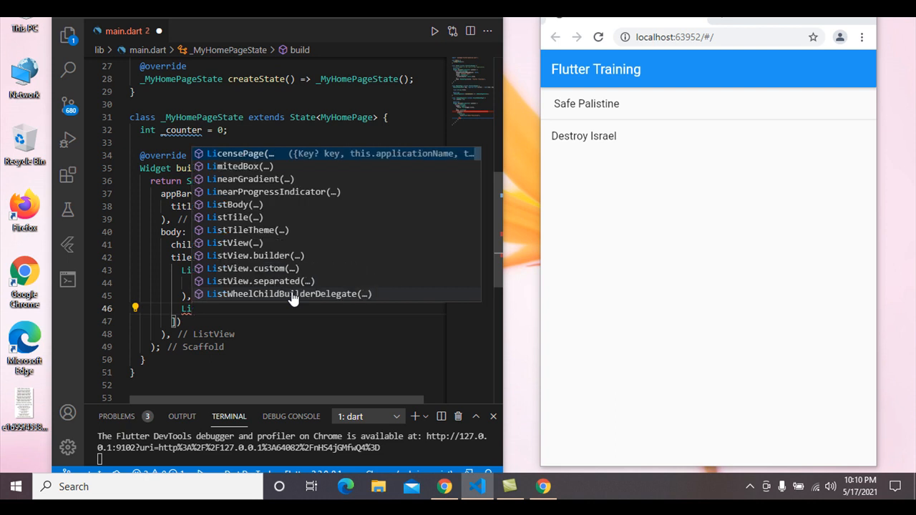
text(ListTile()
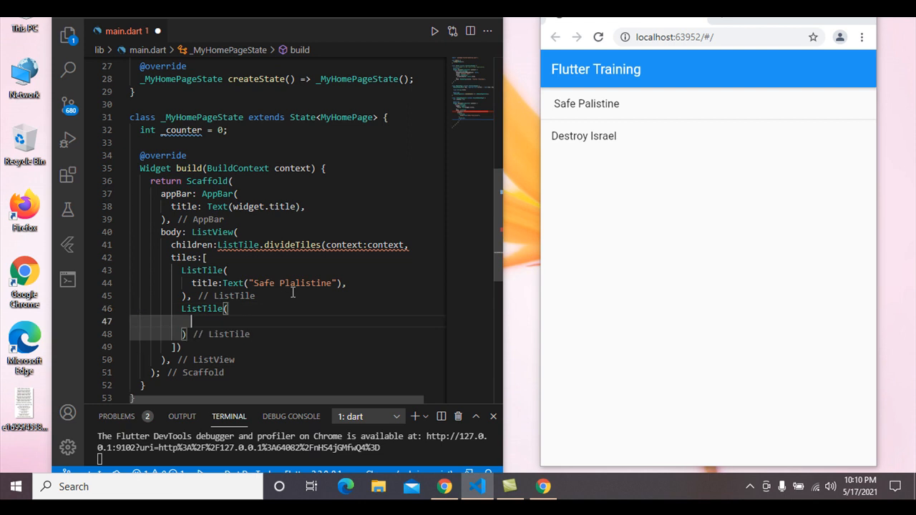
text(title:)
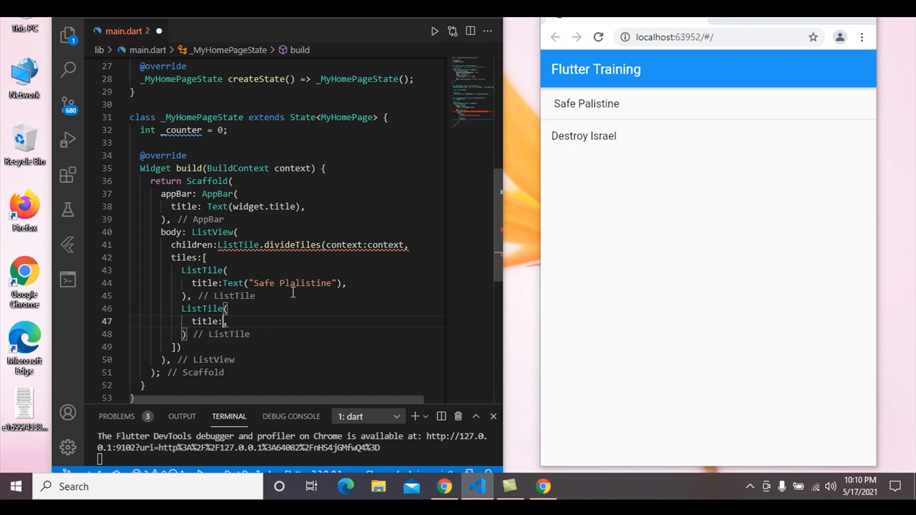
text(Text)
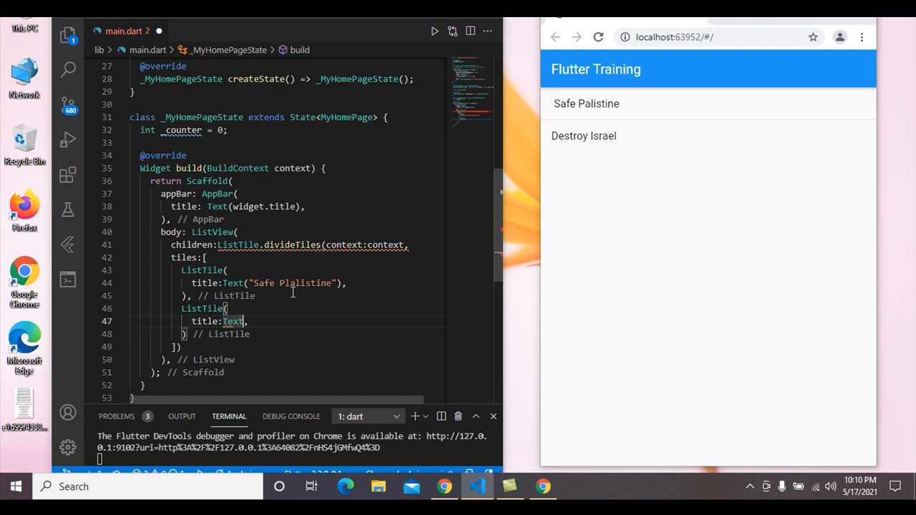
text(())
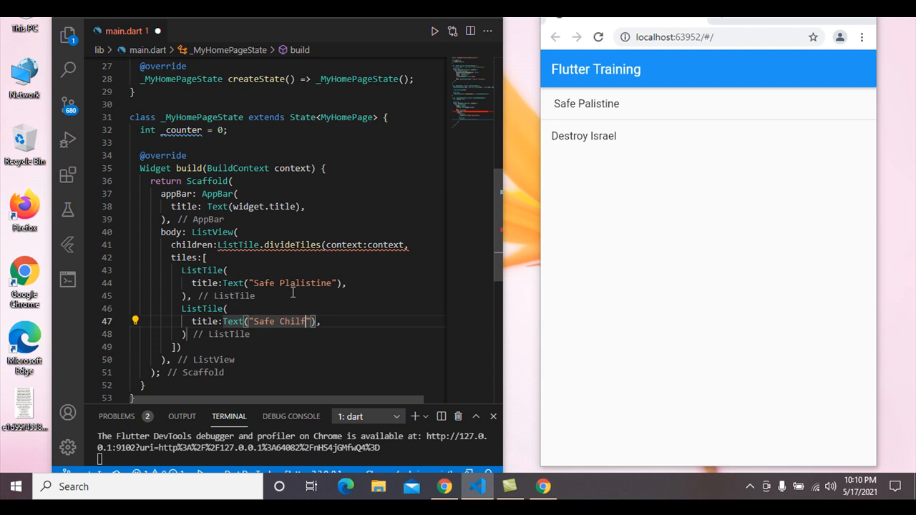
text(en)
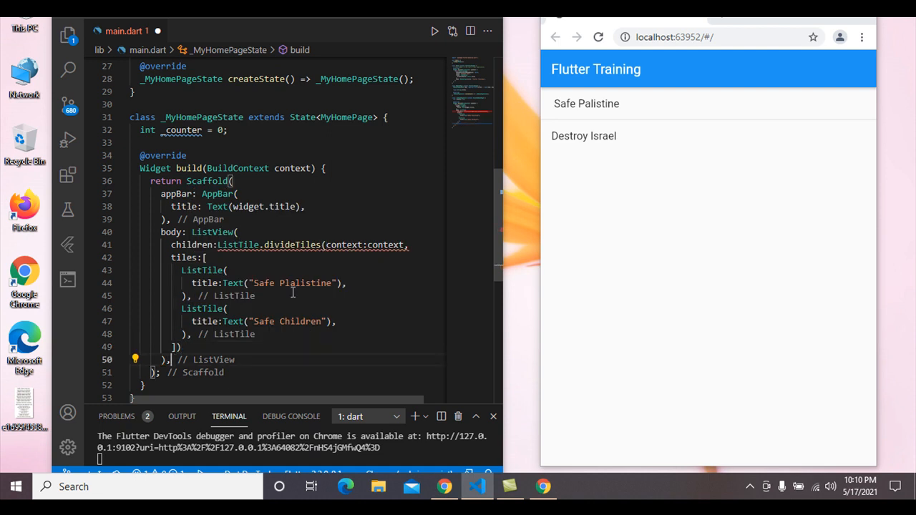
Remove the stray .to and append .toList(), after the divideTiles closing bracket
text(.to)
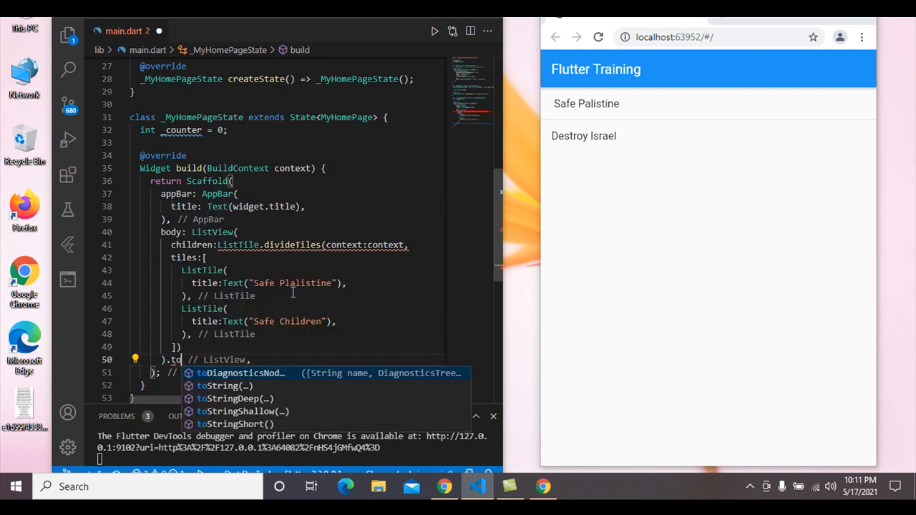
text(Li)
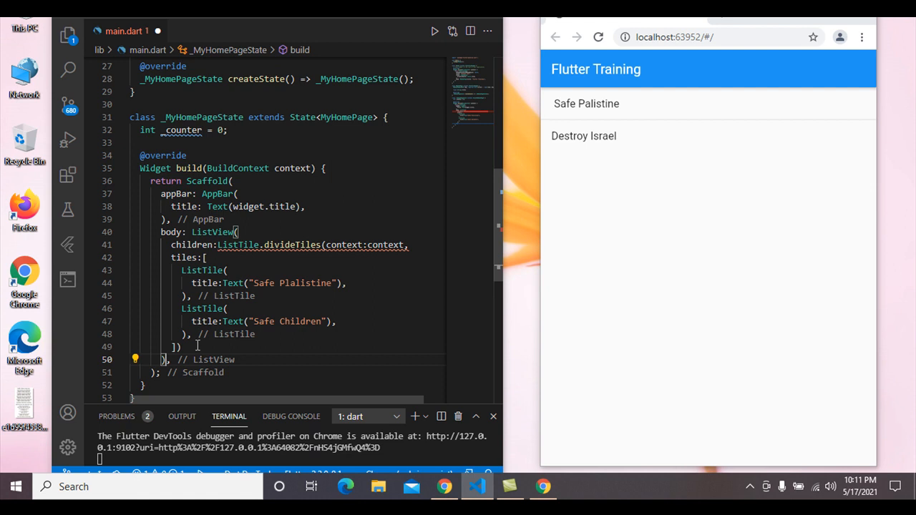
text(.t)
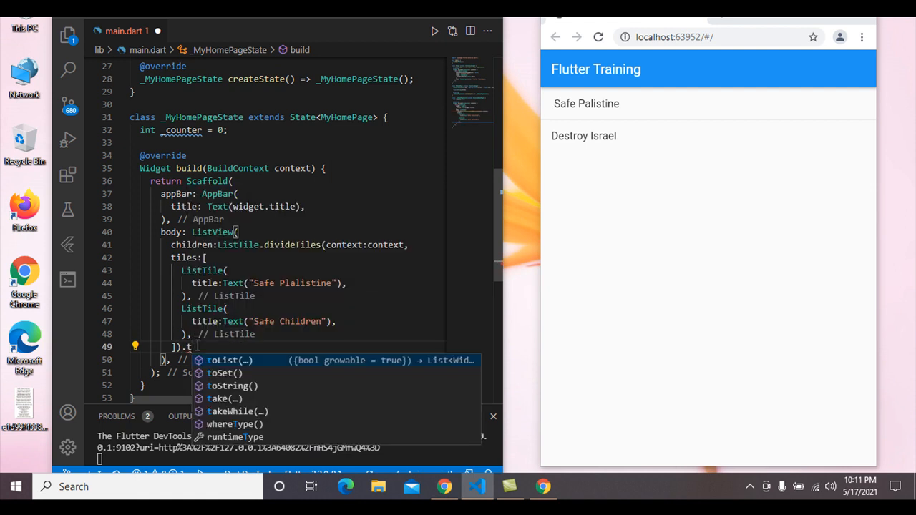
text(oList())
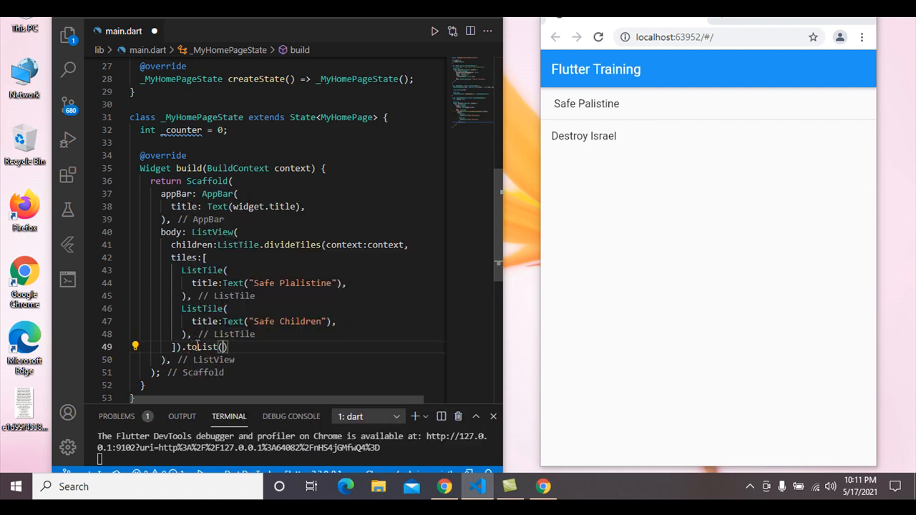
text(,)
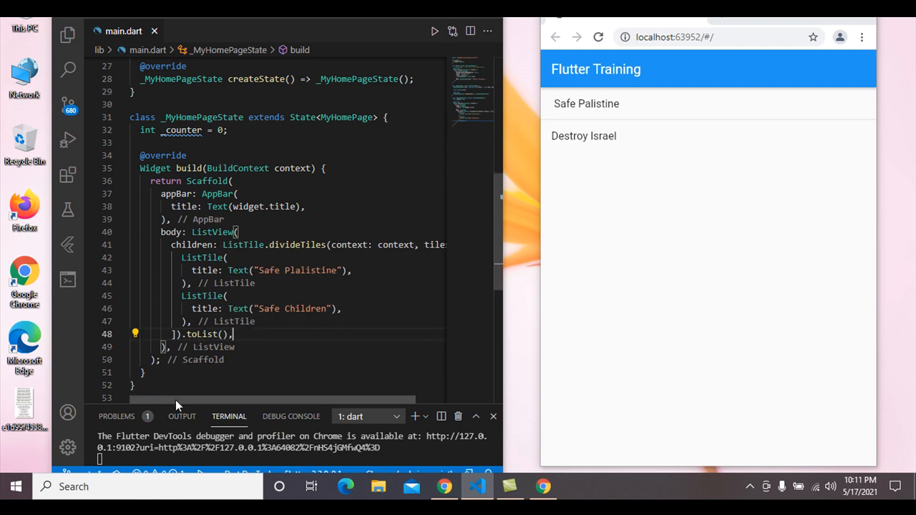
Scroll down and select both ListTile entries in main.dart for duplication
scroll(down, 3)
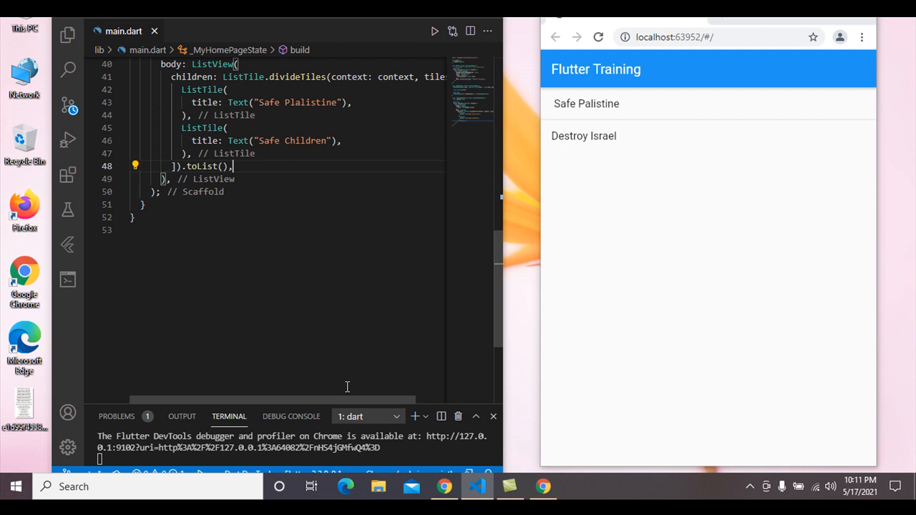
mouse_move(291, 416)
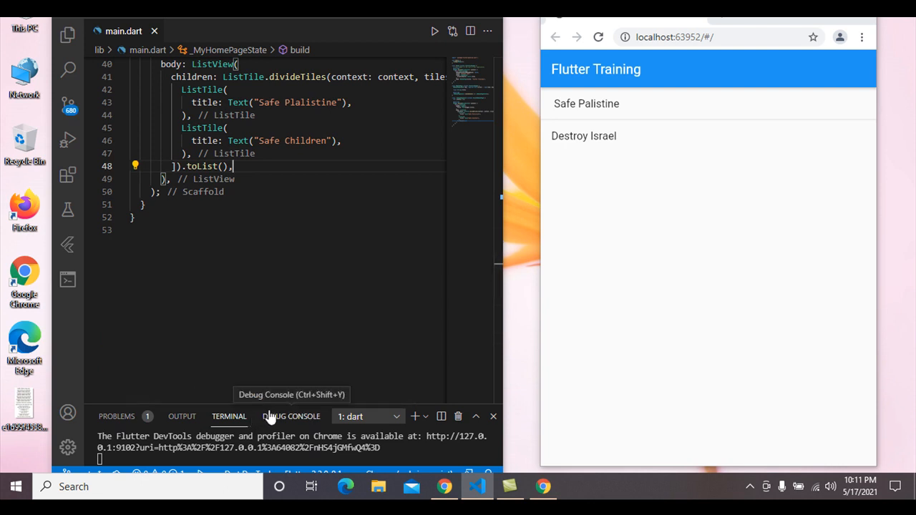
mouse_move(182, 417)
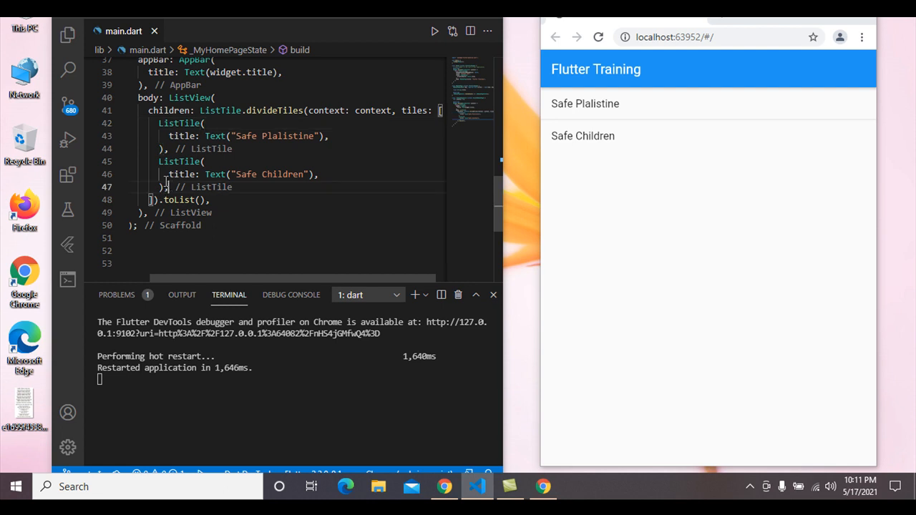
drag(161, 136, 161, 187)
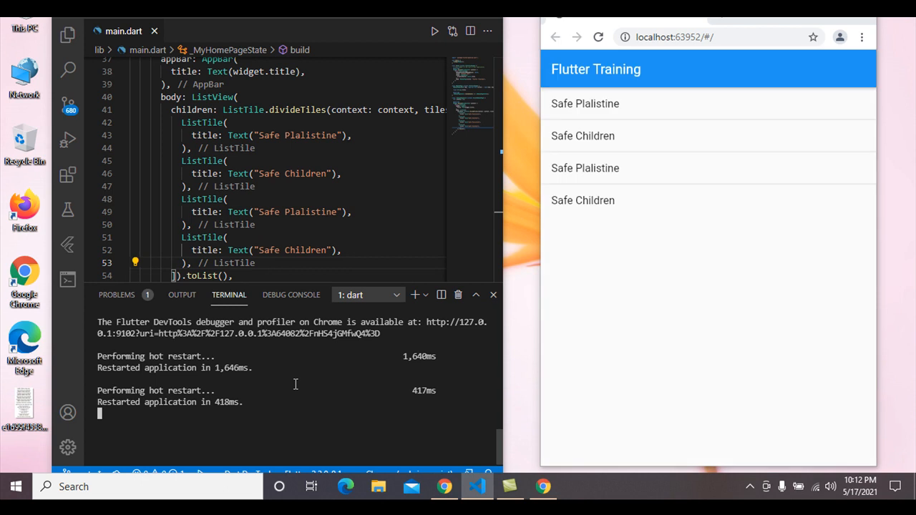
mouse_move(719, 93)
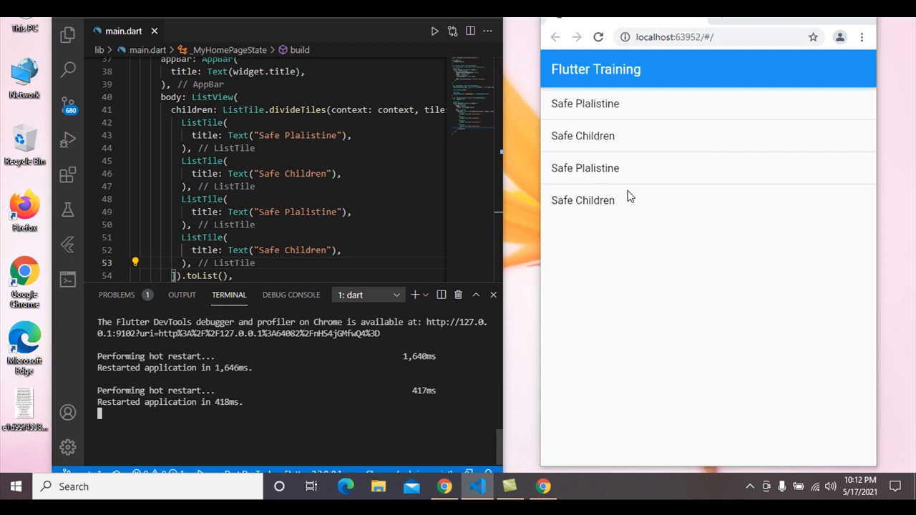
mouse_move(751, 242)
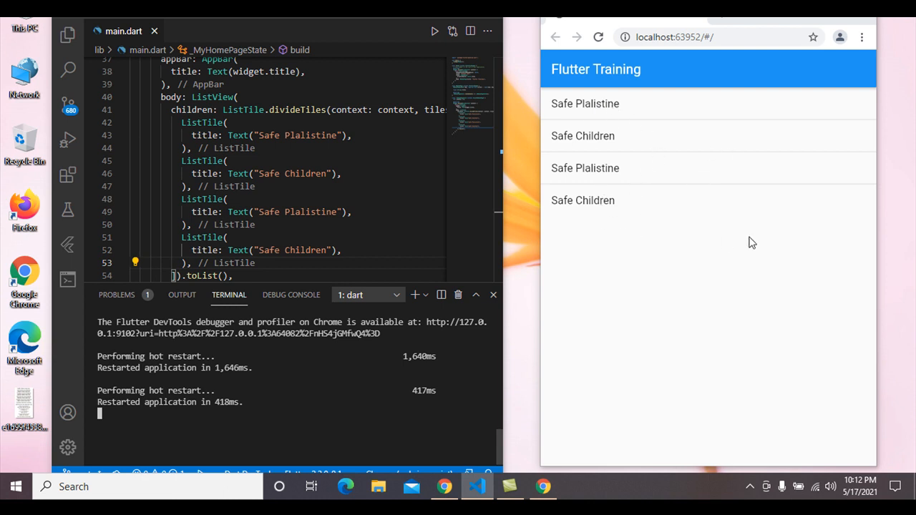
mouse_move(625, 127)
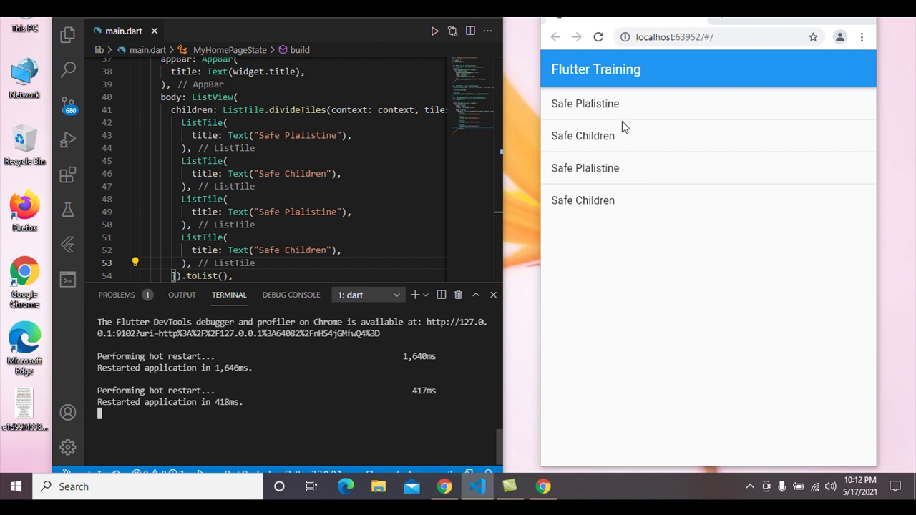
mouse_move(713, 162)
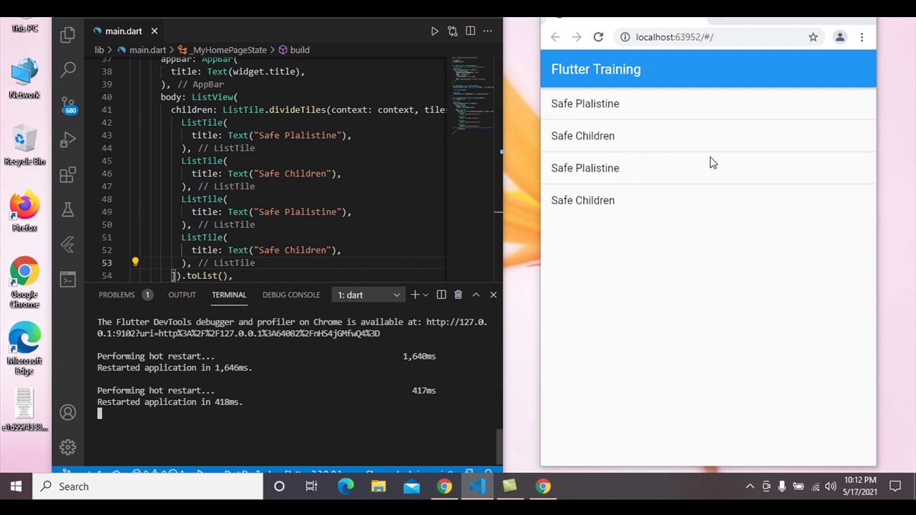
mouse_move(557, 235)
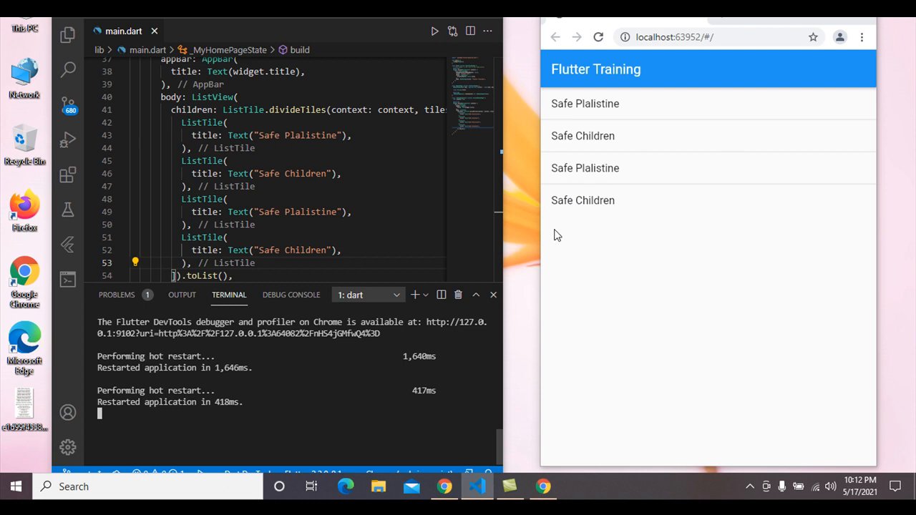
mouse_move(580, 245)
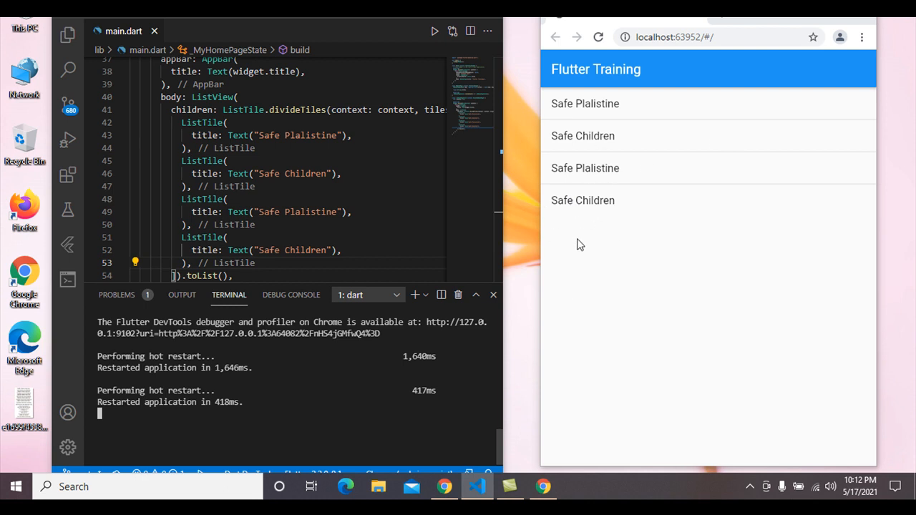
mouse_move(588, 230)
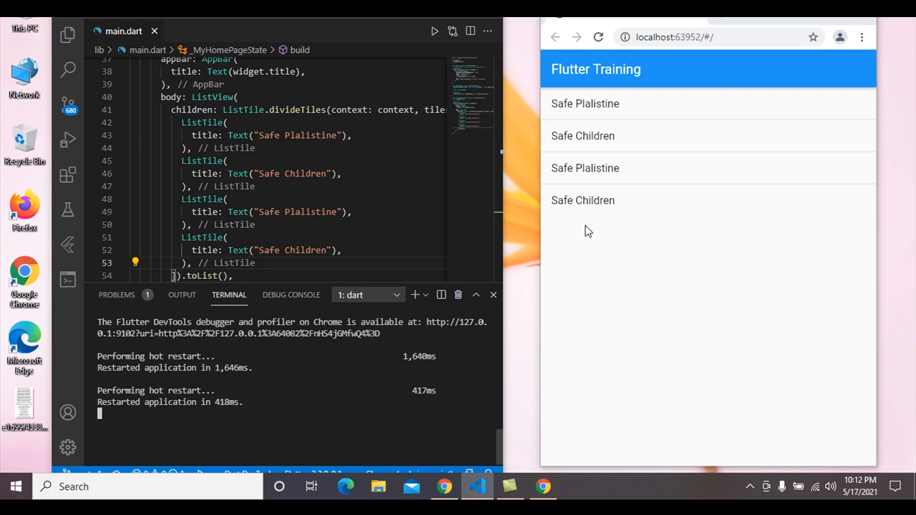
mouse_move(704, 248)
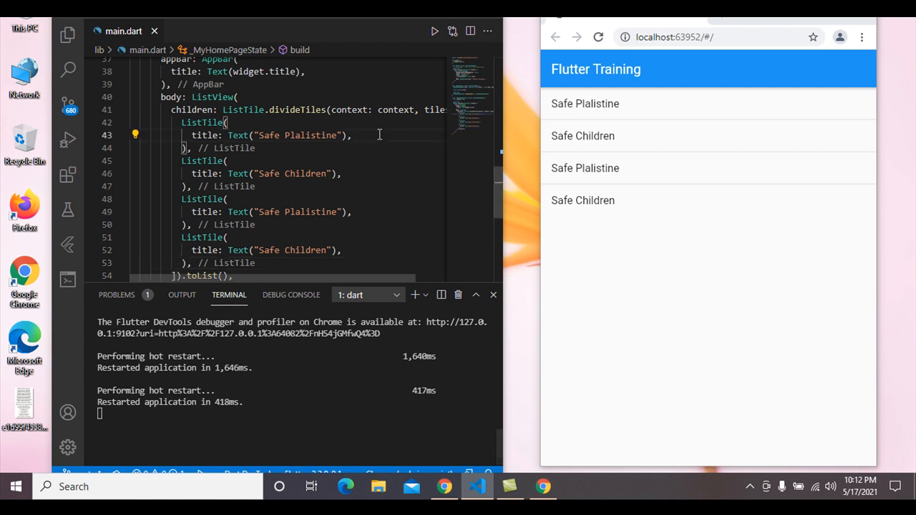
Add subtitle: Text("From Istrael") beneath the Safe Plalistine tile's title
text(subtitle: ,)
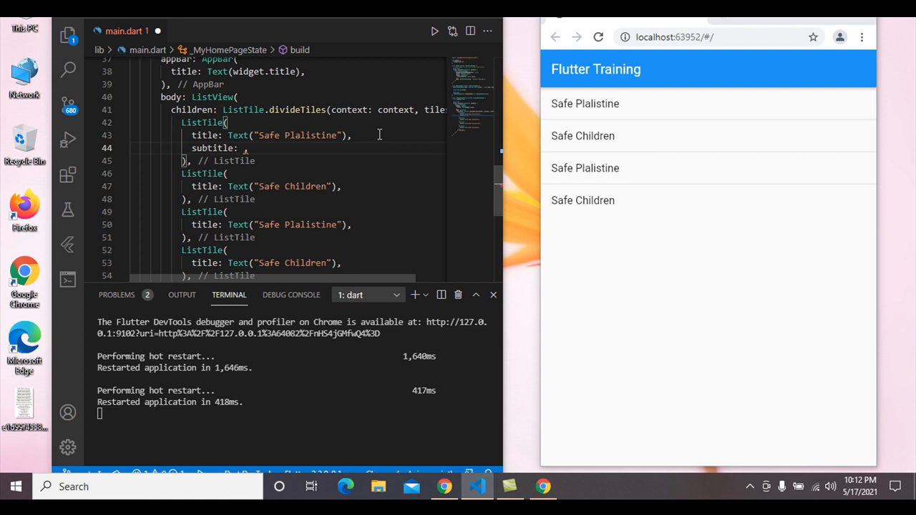
text(Text(")
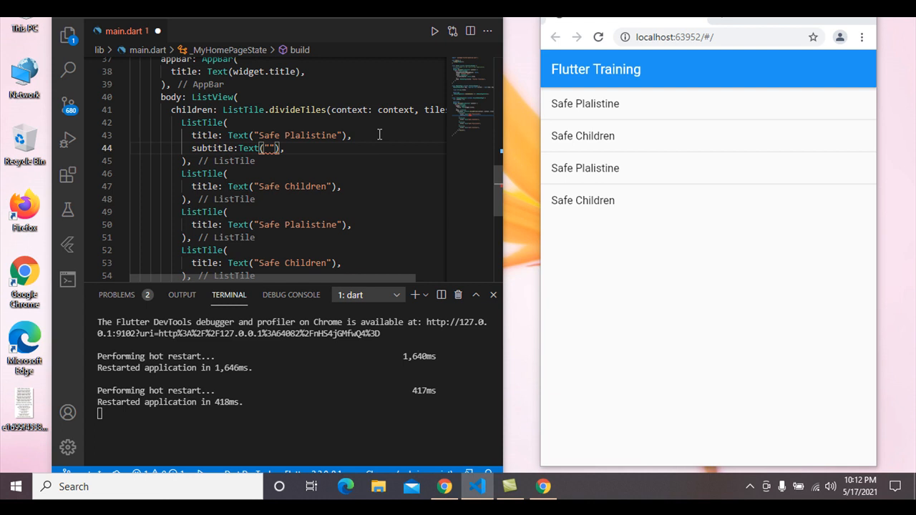
text(fr)
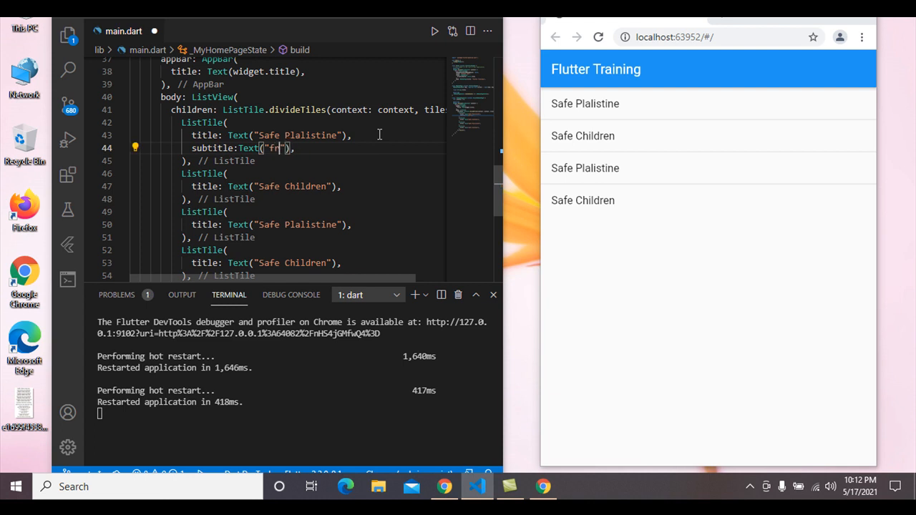
text(From)
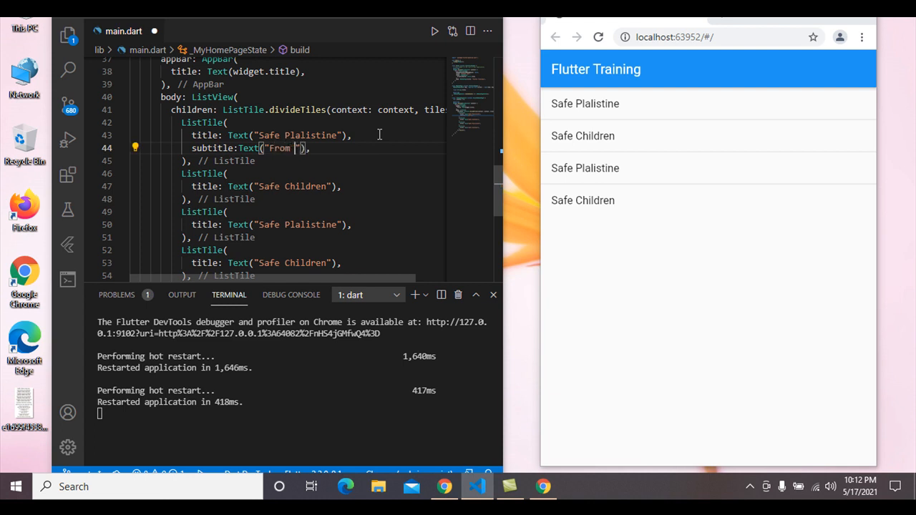
text(Istra)
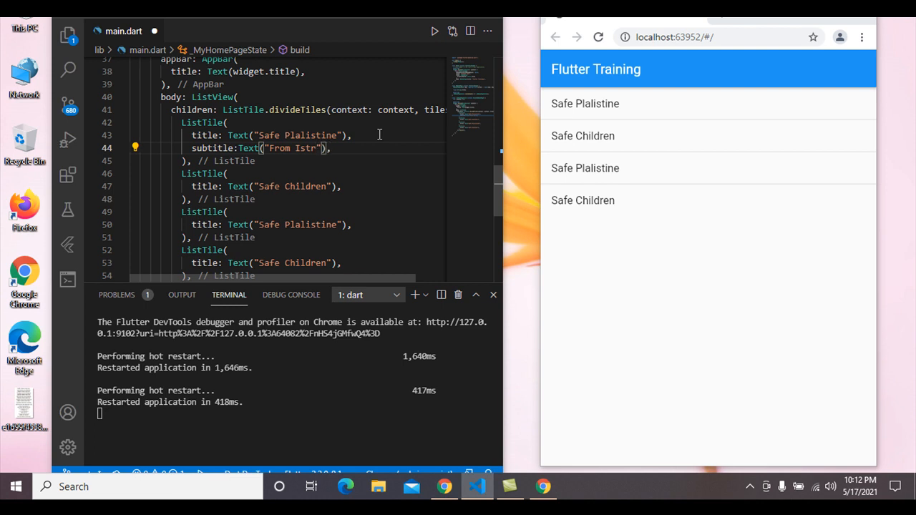
text(ael)
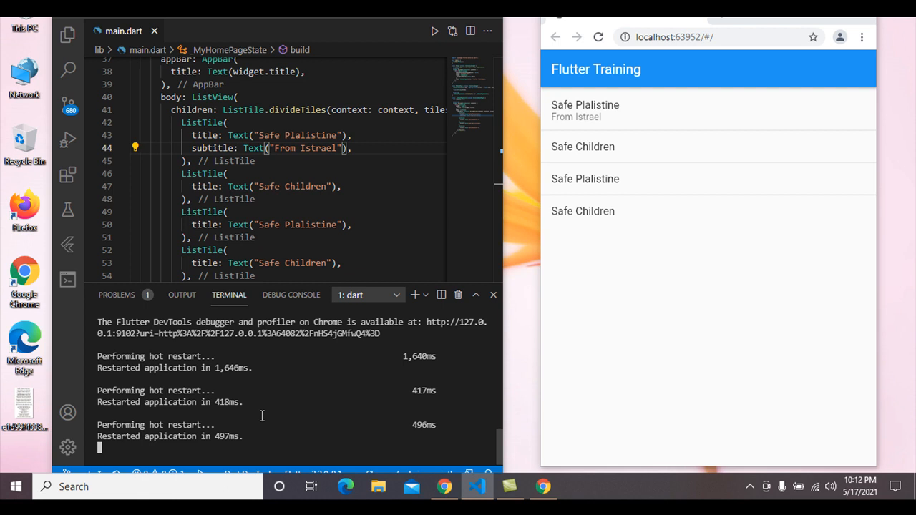
mouse_move(512, 125)
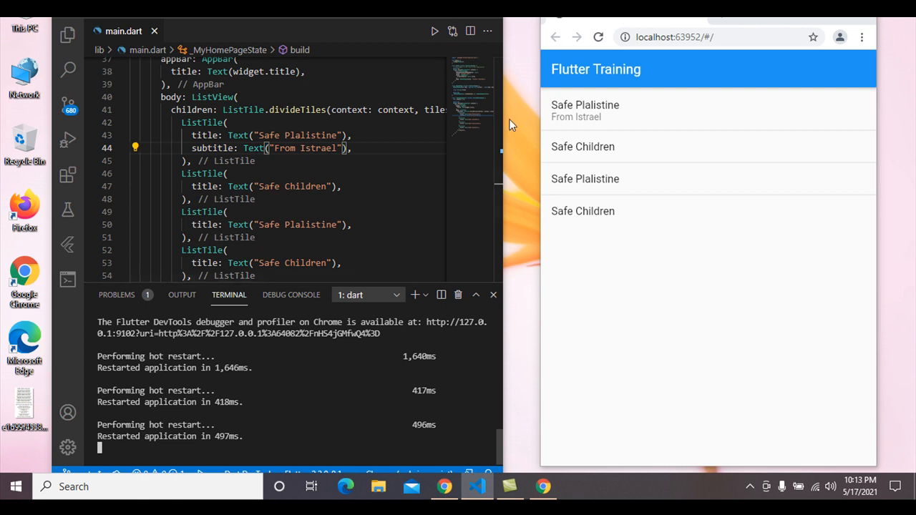
mouse_move(597, 146)
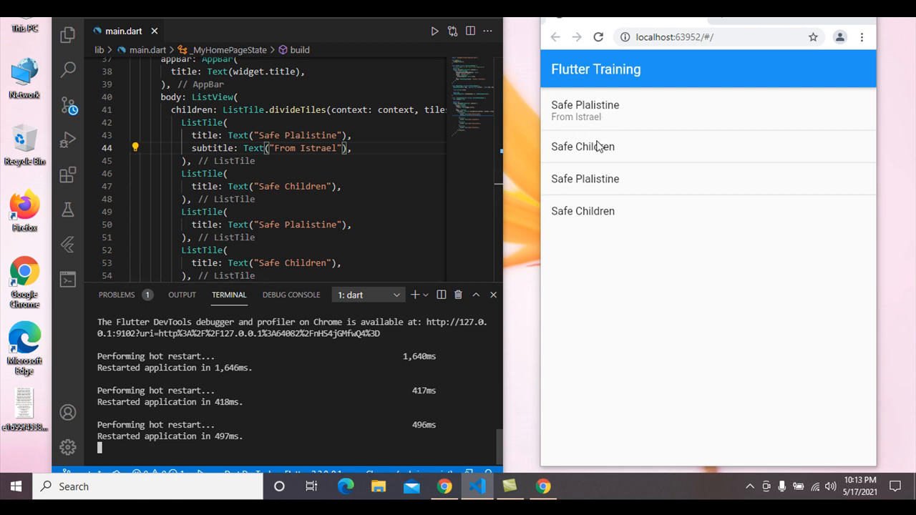